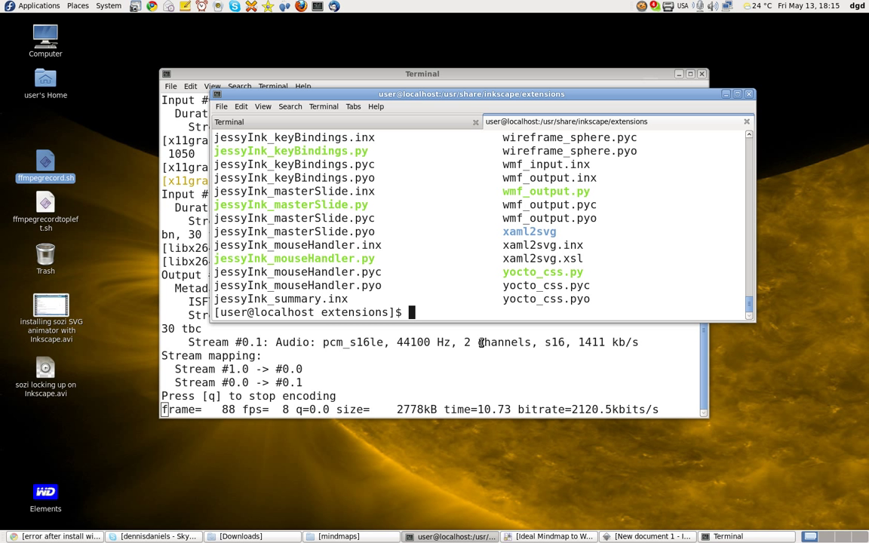
Clear the terminal prompt and open the 'firefox debug bt' note from Tomboy's notes menu.
{"action": "type", "text": "ink"}
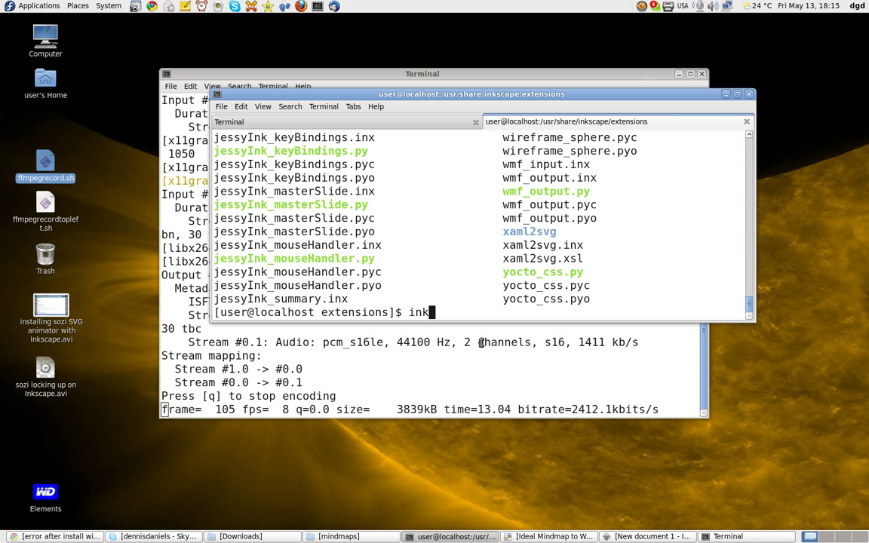
{"action": "key", "text": "BackSpace"}
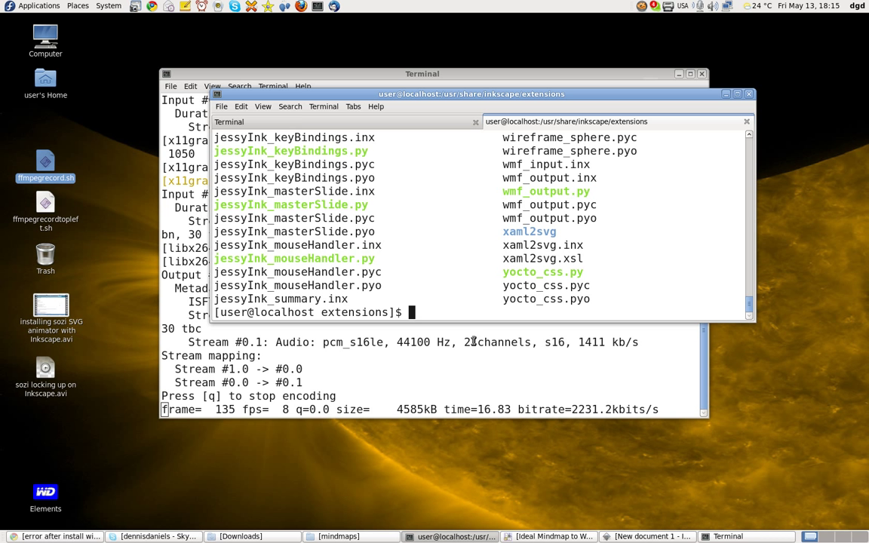
{"action": "left_click", "coordinate": [185, 6]}
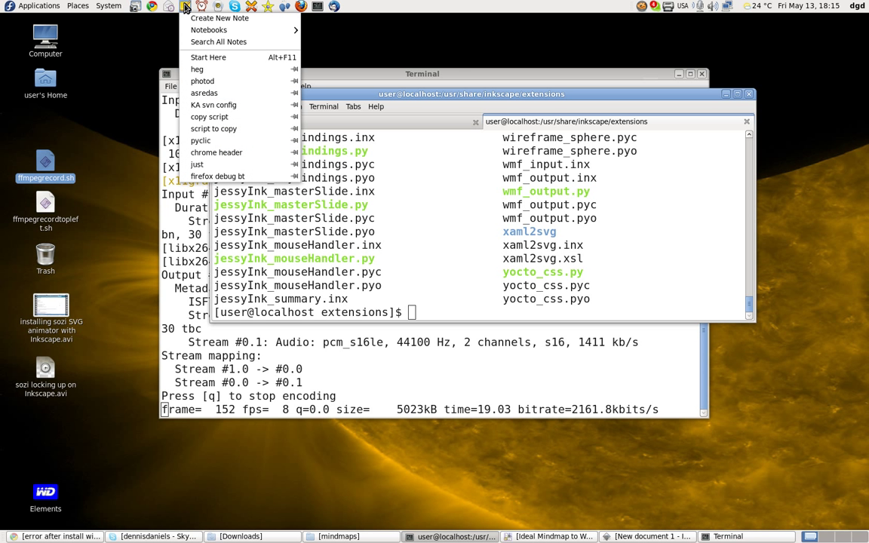
{"action": "mouse_move", "coordinate": [218, 176]}
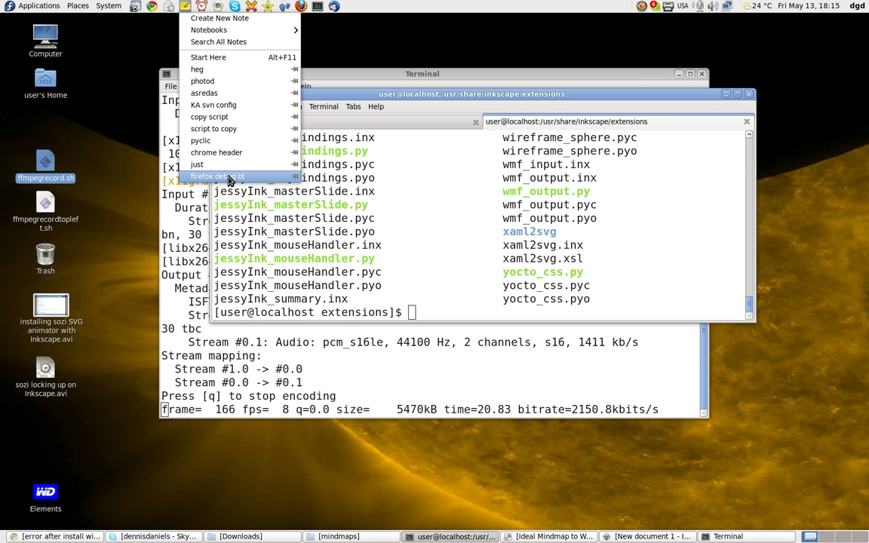
{"action": "left_click", "coordinate": [218, 176]}
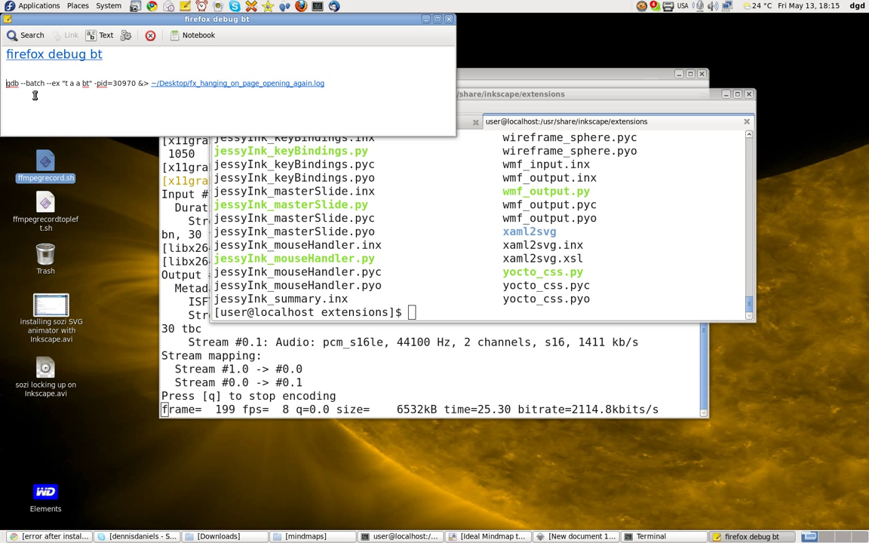
{"action": "left_click", "coordinate": [198, 36]}
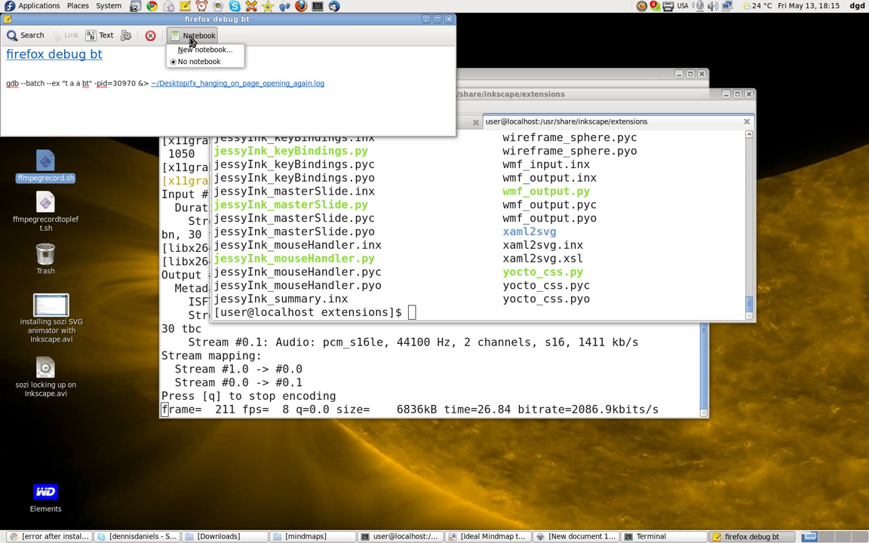
{"action": "left_click", "coordinate": [184, 6]}
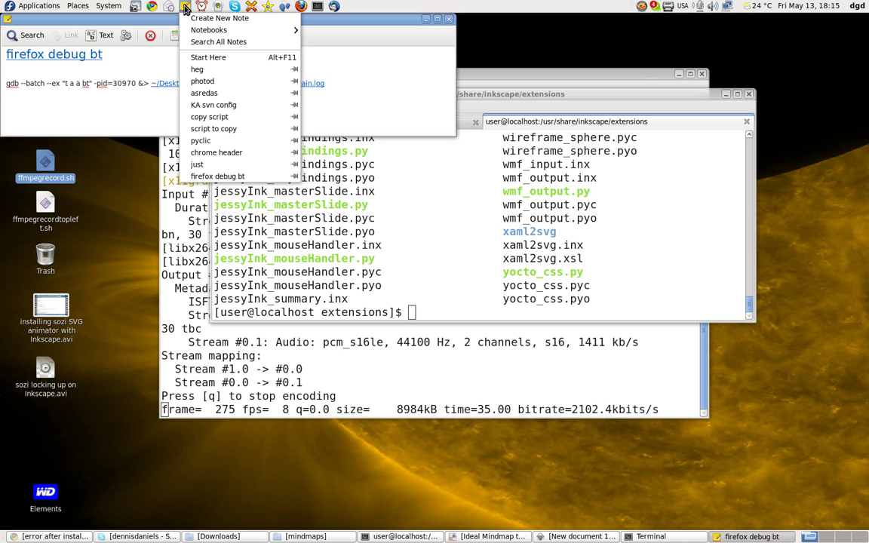
{"action": "left_click", "coordinate": [217, 175]}
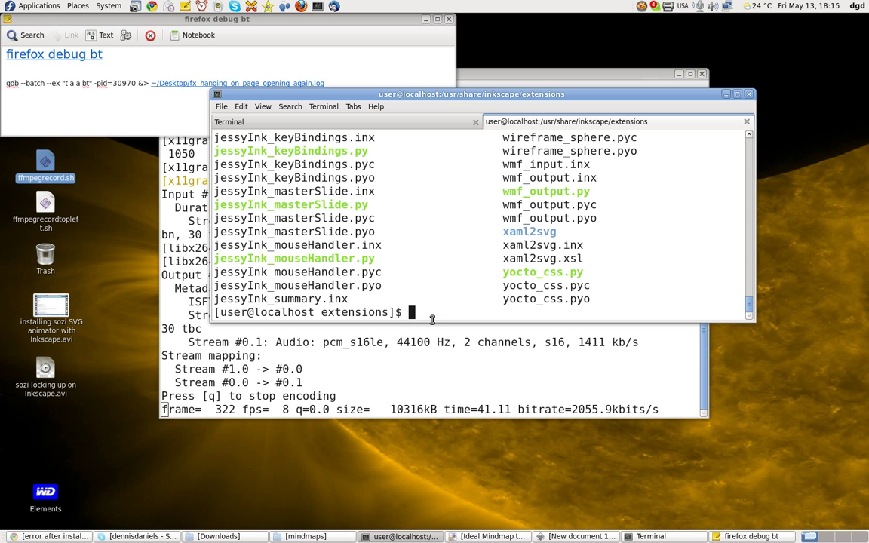
Search the shell history for earlier gdb commands with 'history |grep'.
{"action": "type", "text": "history"}
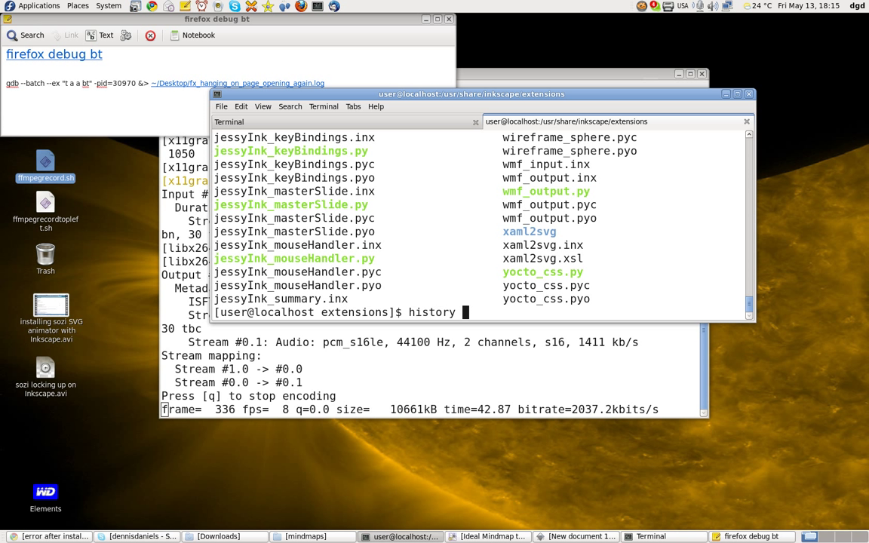
{"action": "type", "text": "|grep de"}
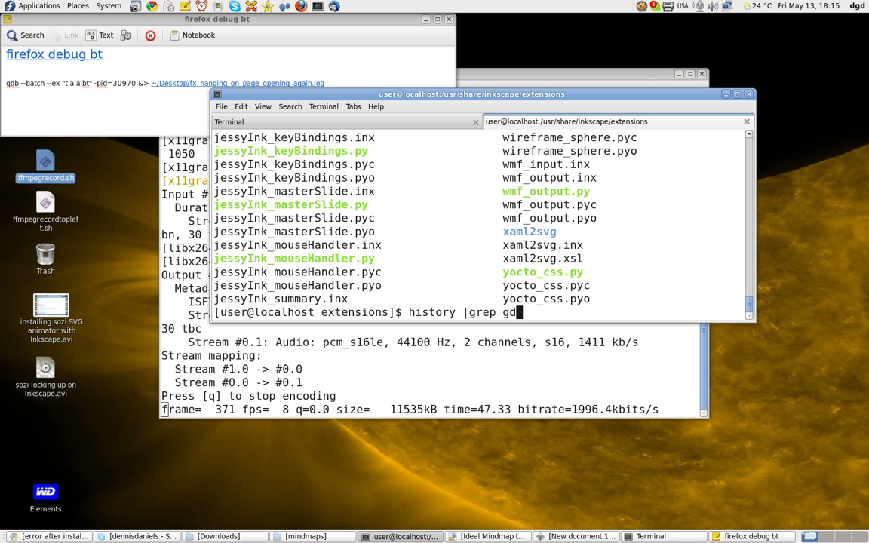
{"action": "key", "text": "Return"}
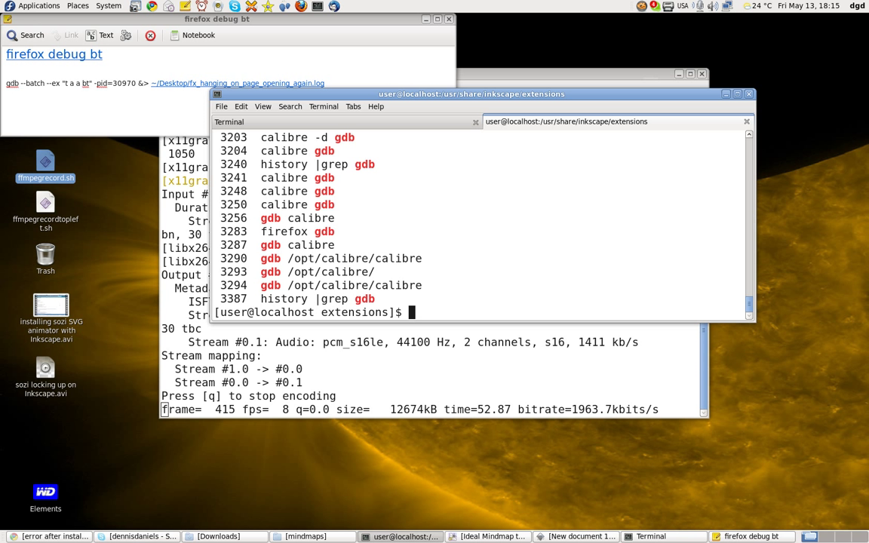
Launch Inkscape under gdb from the terminal, with a path under /usr/share/inkscape.
{"action": "type", "text": "gdb /"}
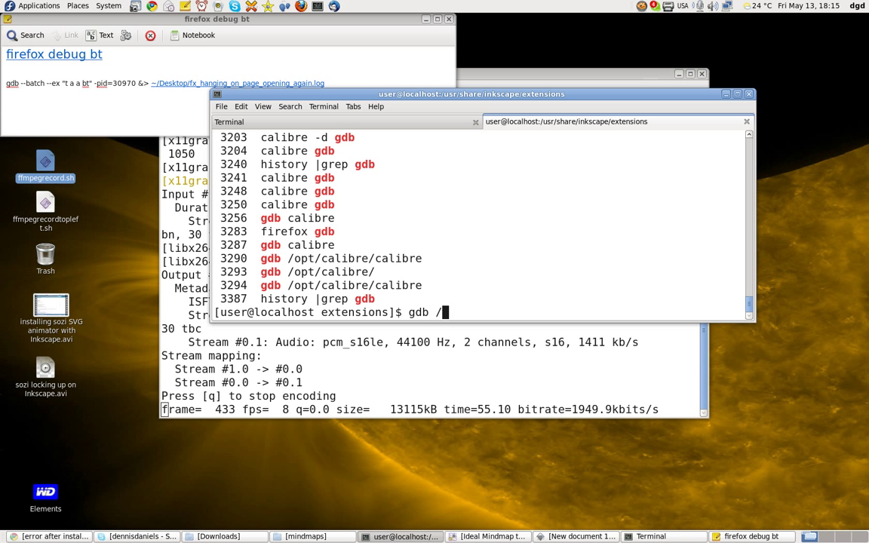
{"action": "type", "text": "usr/"}
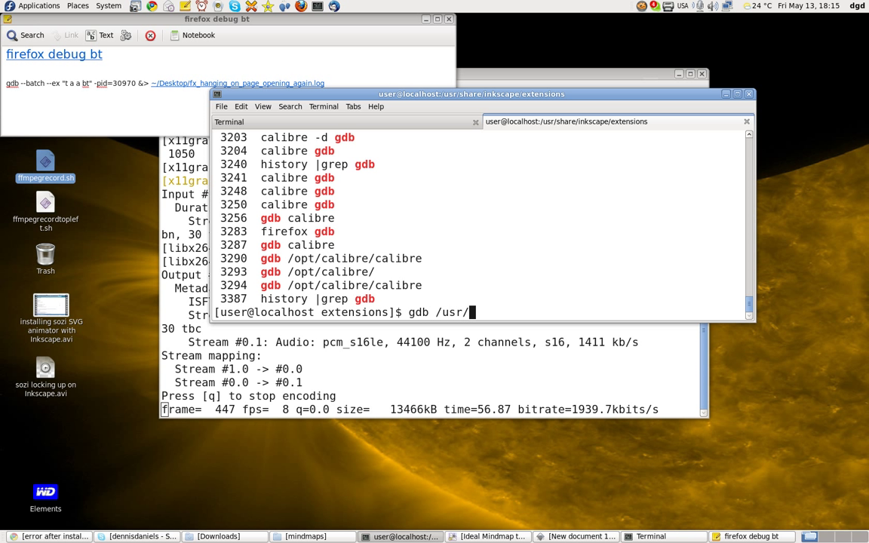
{"action": "type", "text": "share/in"}
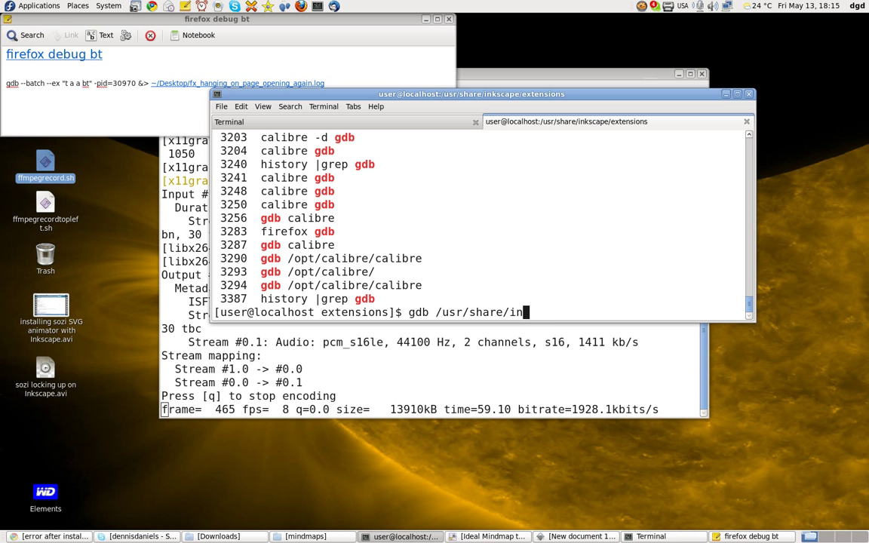
{"action": "type", "text": "kscape/"}
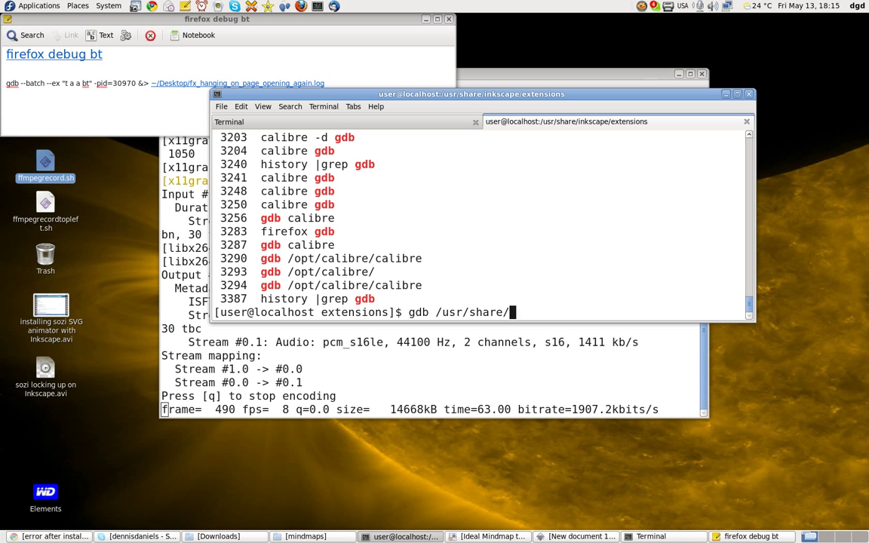
{"action": "type", "text": "inkscape_help_"}
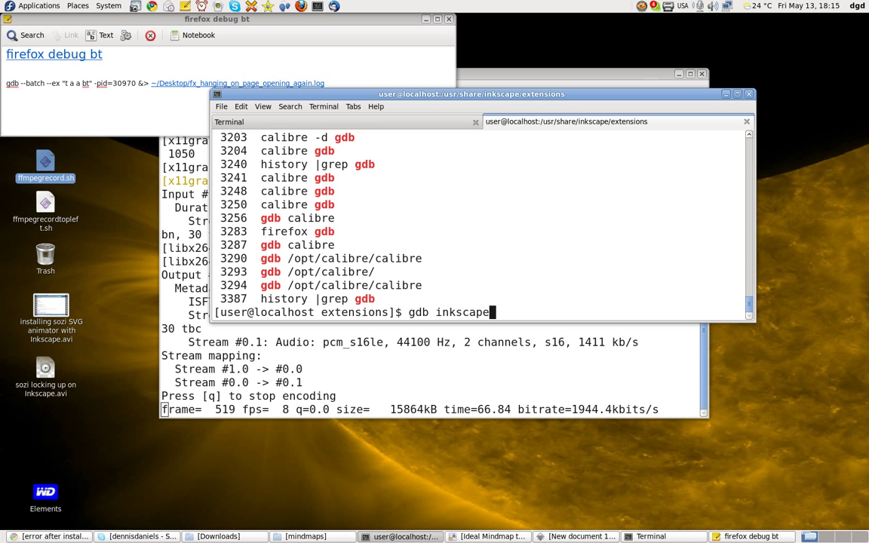
{"action": "key", "text": "Return"}
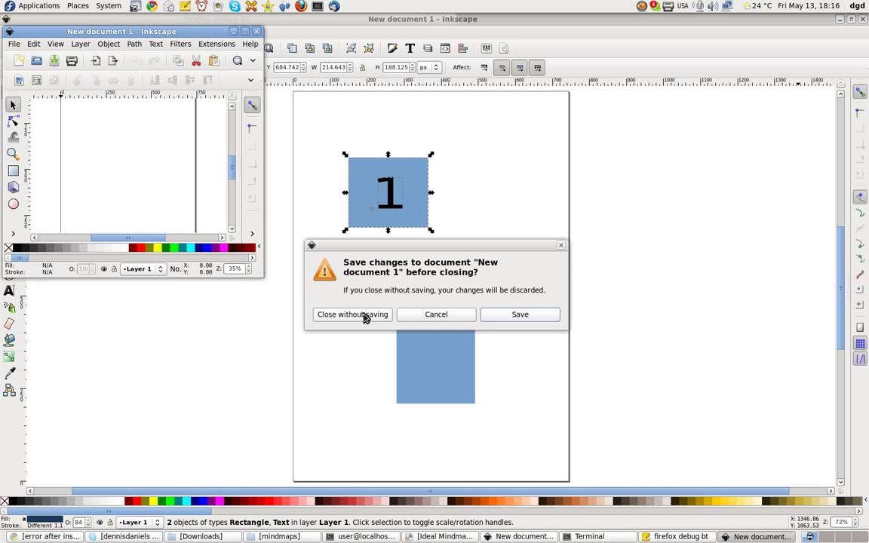
Discard the unsaved drawing and maximize the new Inkscape window.
{"action": "left_click", "coordinate": [352, 314]}
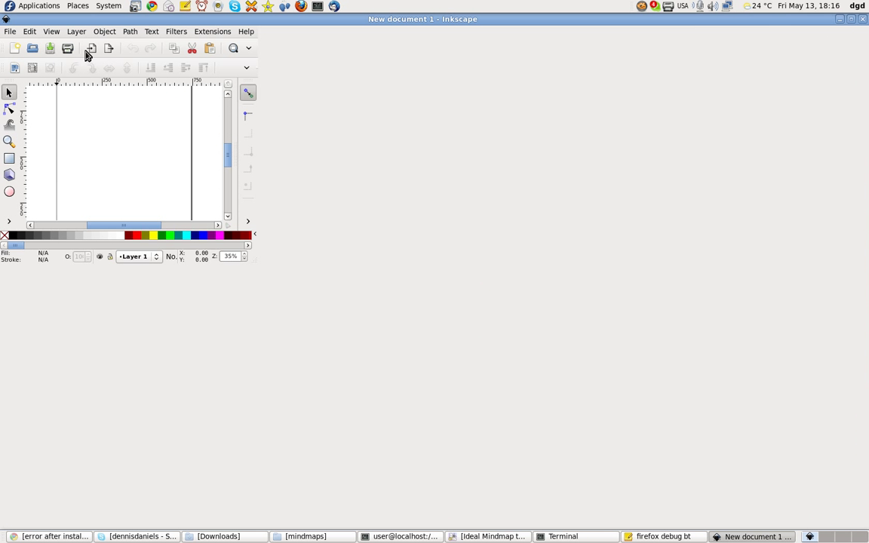
{"action": "mouse_move", "coordinate": [138, 175]}
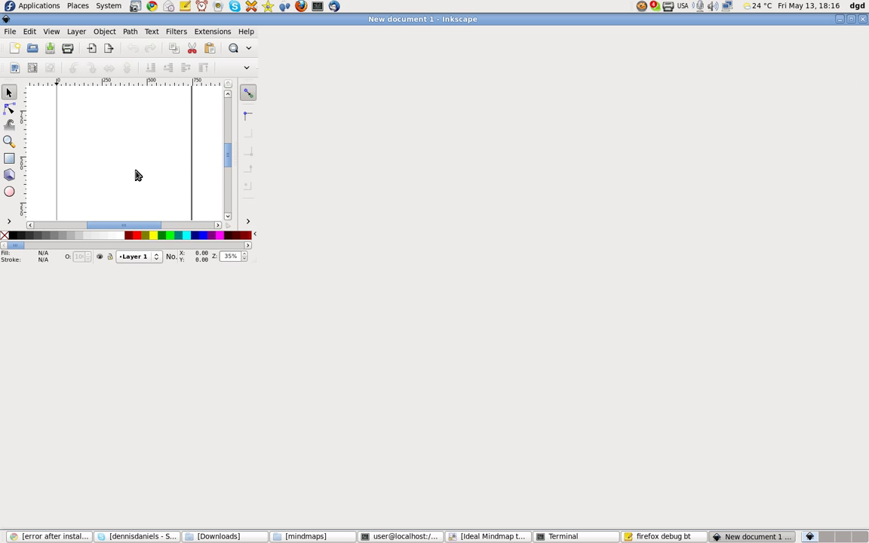
{"action": "right_click", "coordinate": [309, 536]}
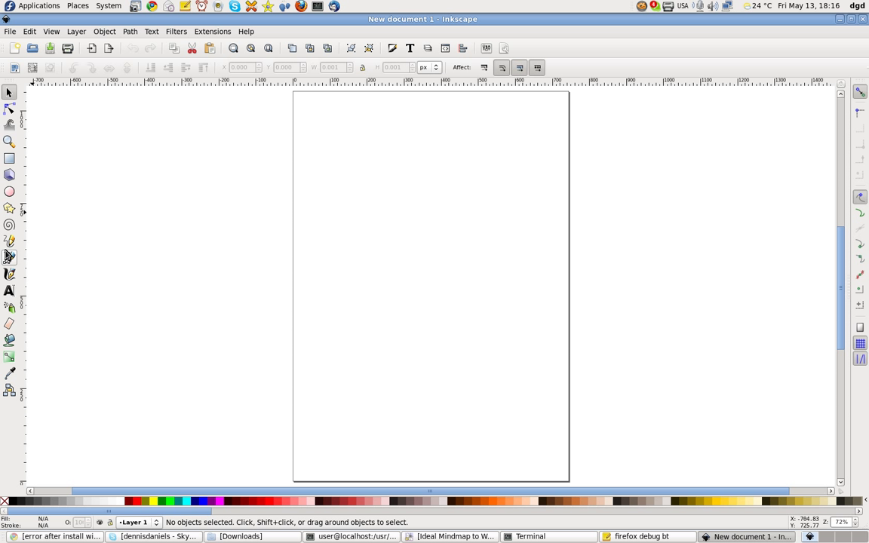
Draw a spiral, add a Text object, and rubber-band select the text with the lower spiral.
{"action": "left_click_drag", "start_coordinate": [347, 175], "coordinate": [395, 221]}
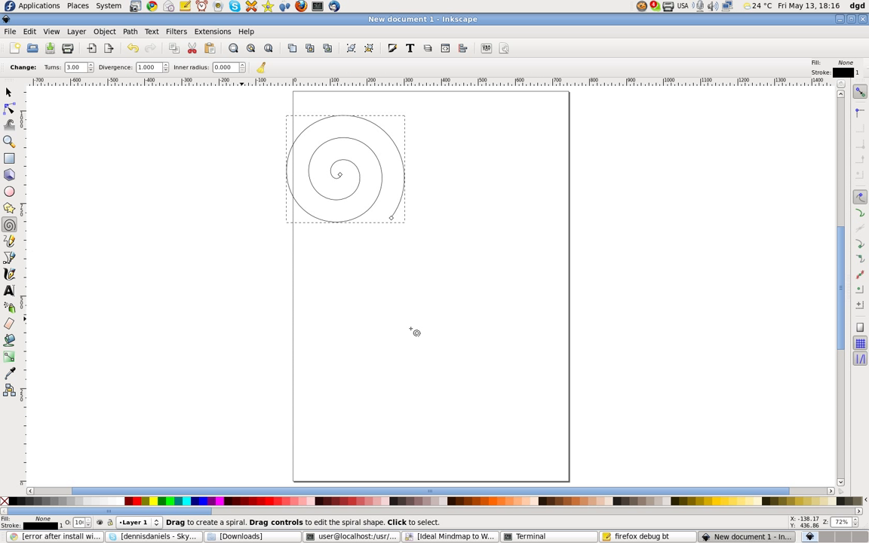
{"action": "mouse_move", "coordinate": [502, 389]}
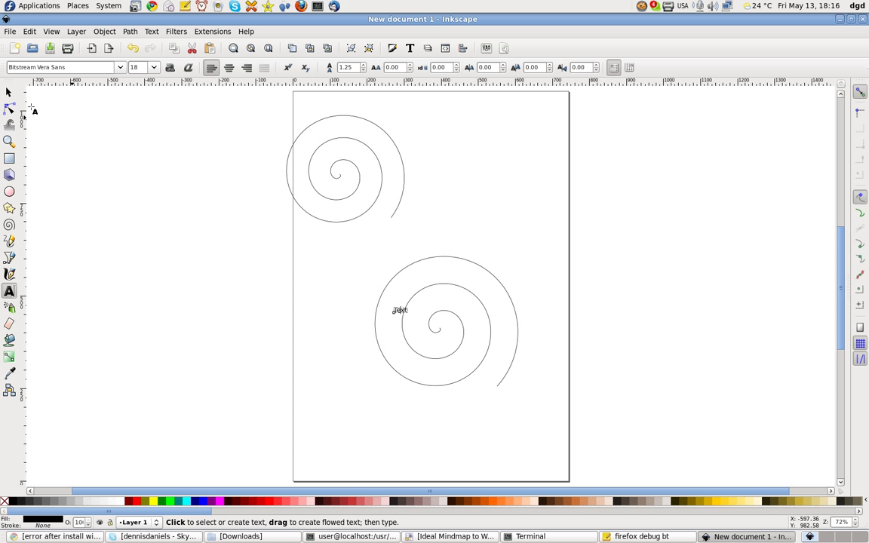
{"action": "left_click", "coordinate": [10, 92]}
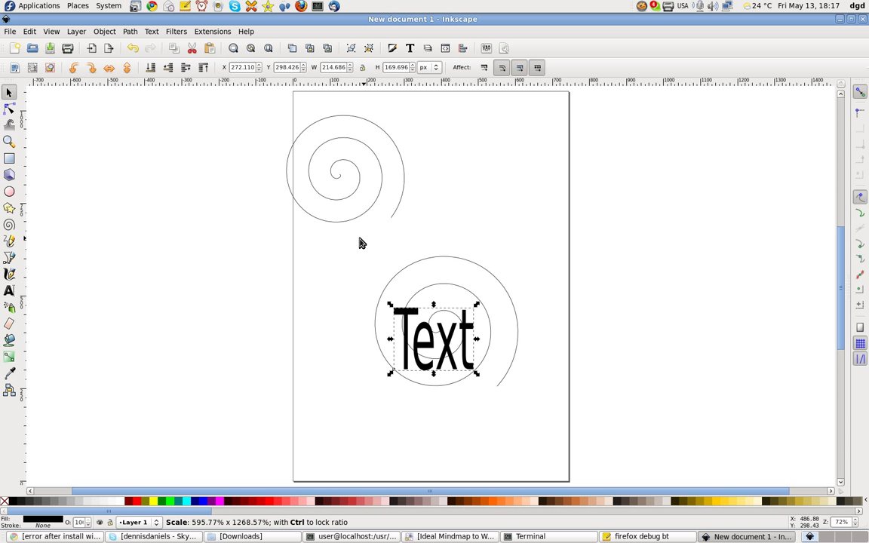
{"action": "left_click_drag", "start_coordinate": [361, 245], "coordinate": [531, 424]}
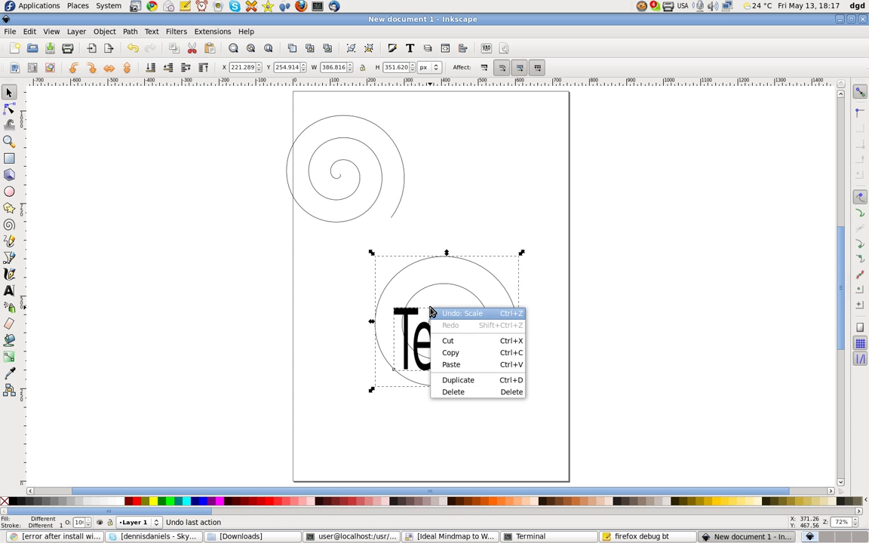
{"action": "mouse_move", "coordinate": [437, 305]}
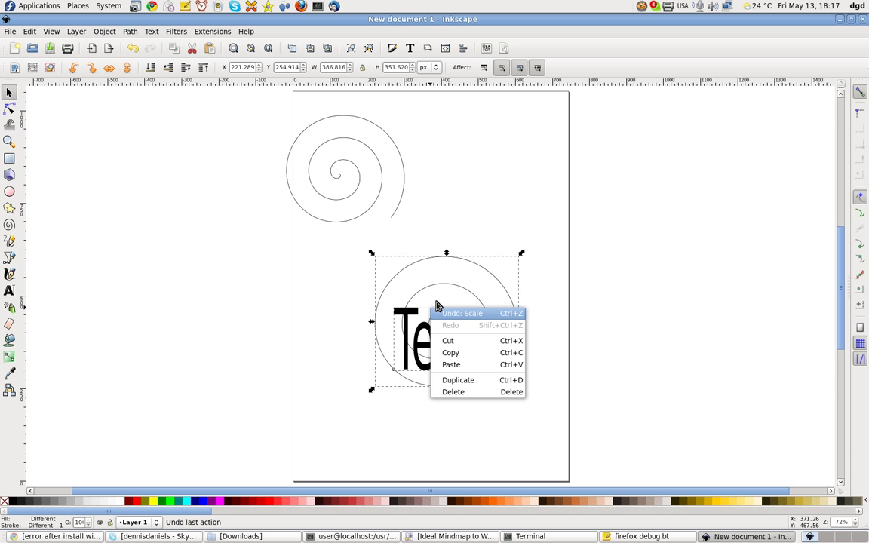
Group the lower spiral with the text, then drag the upper spiral rightward.
{"action": "left_click", "coordinate": [296, 99]}
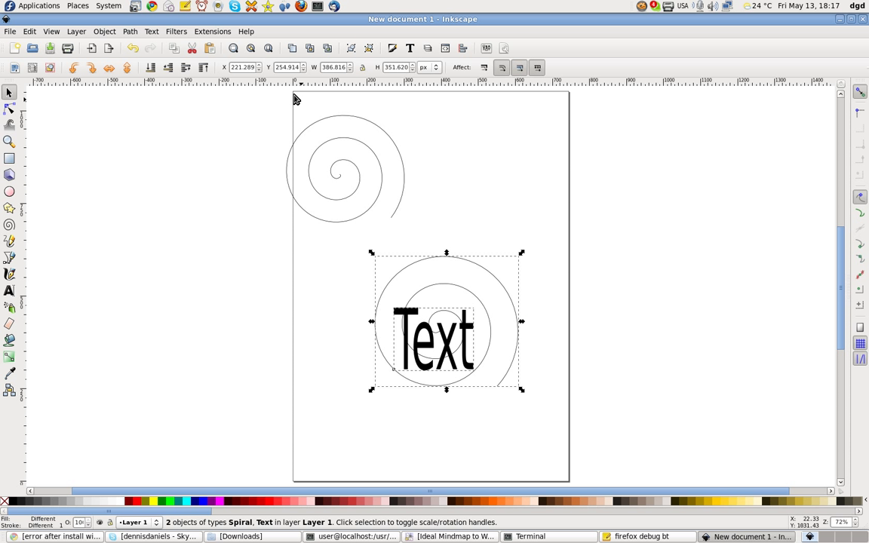
{"action": "mouse_move", "coordinate": [292, 47]}
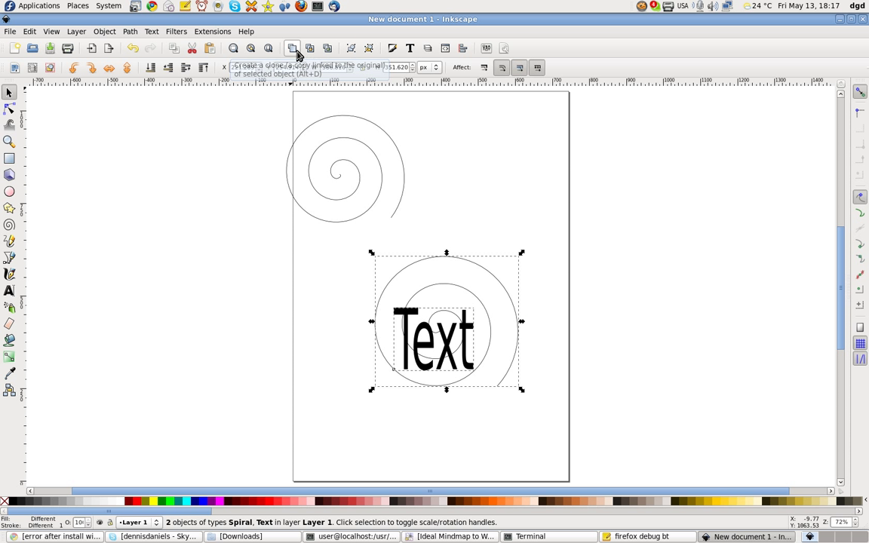
{"action": "mouse_move", "coordinate": [326, 48]}
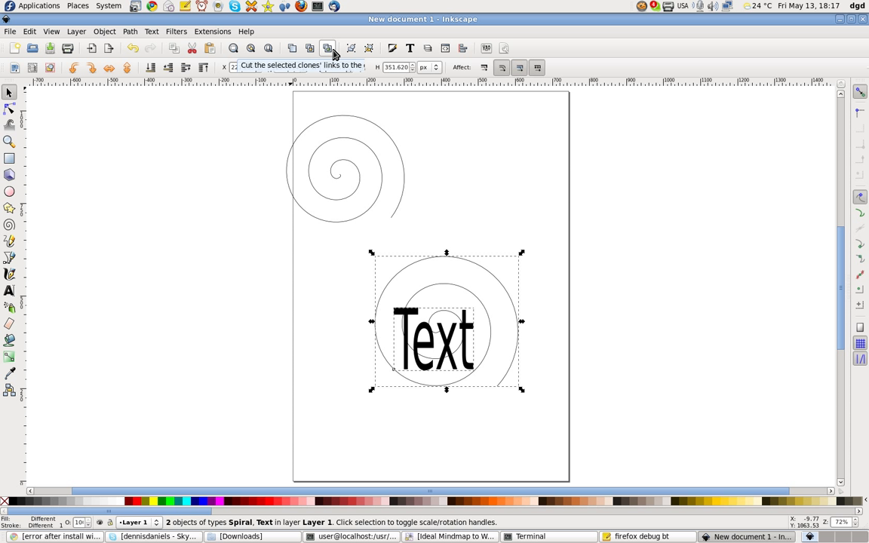
{"action": "mouse_move", "coordinate": [350, 48]}
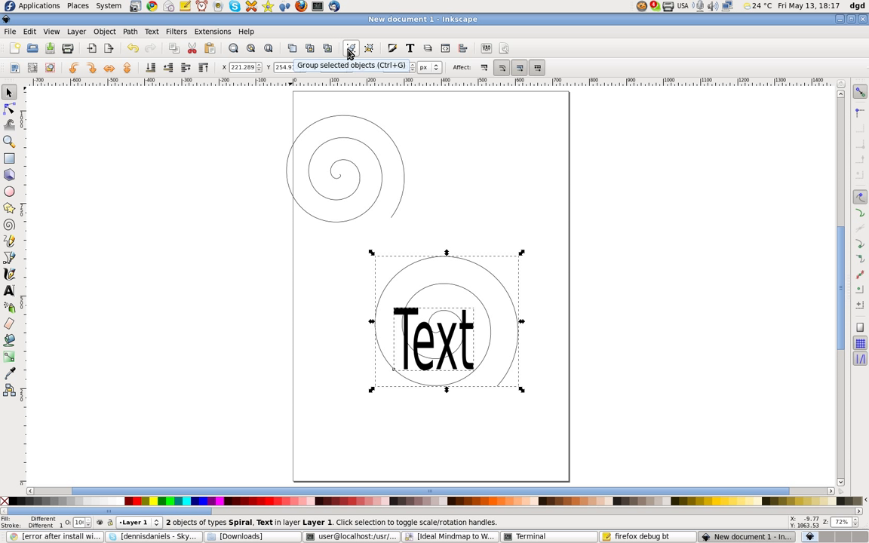
{"action": "left_click", "coordinate": [350, 47]}
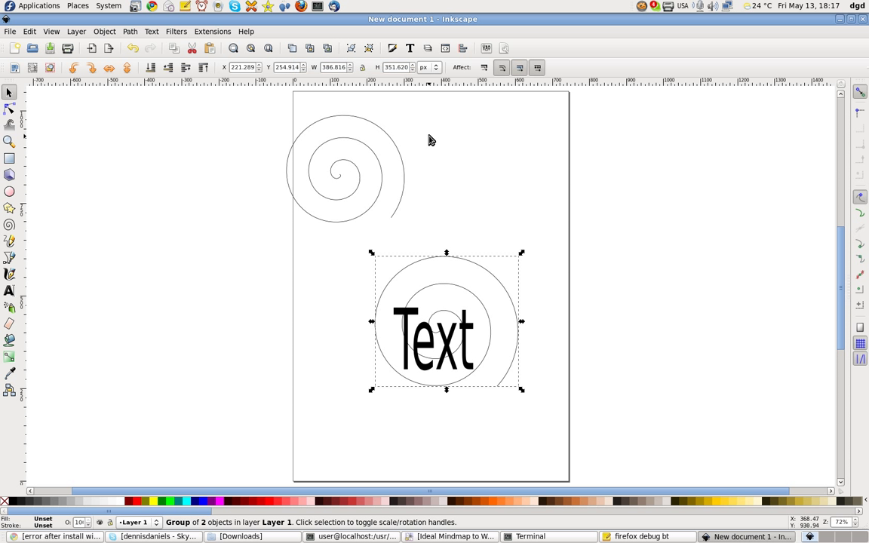
{"action": "left_click_drag", "start_coordinate": [346, 170], "coordinate": [413, 169]}
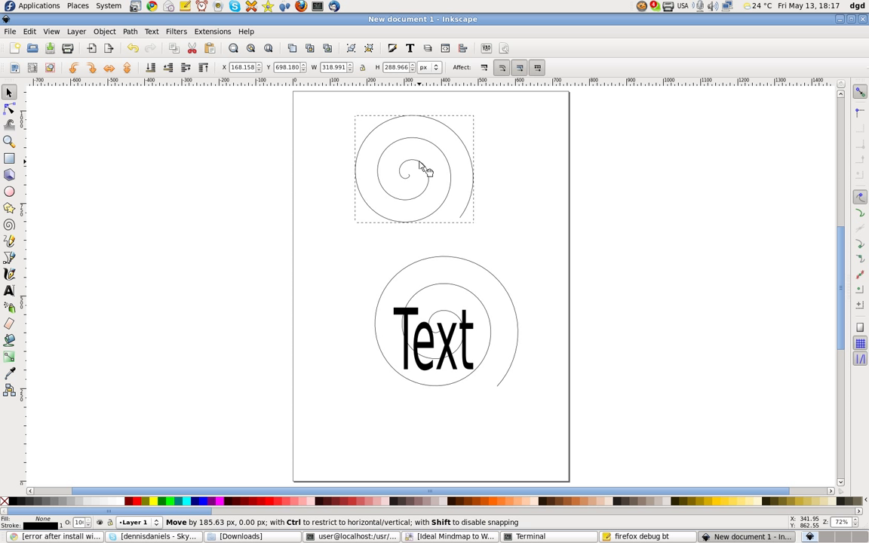
{"action": "left_click", "coordinate": [525, 230]}
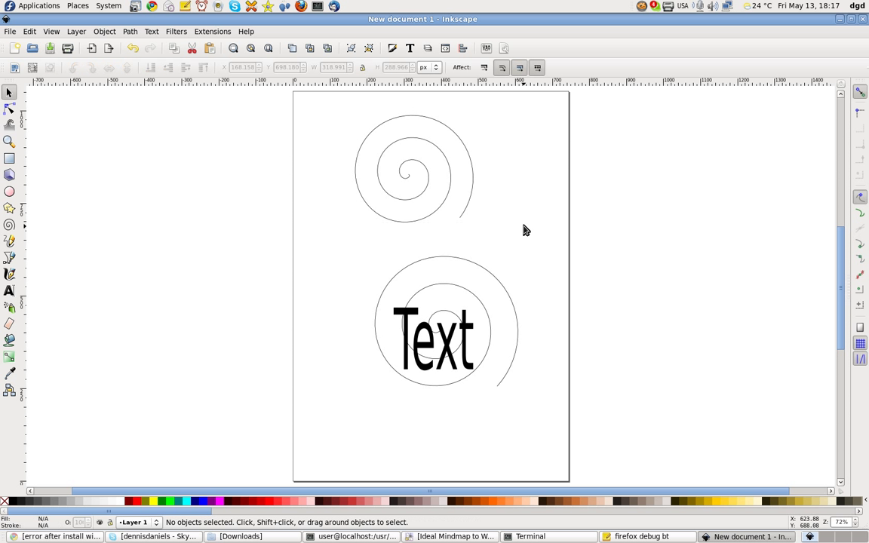
{"action": "left_click", "coordinate": [151, 31]}
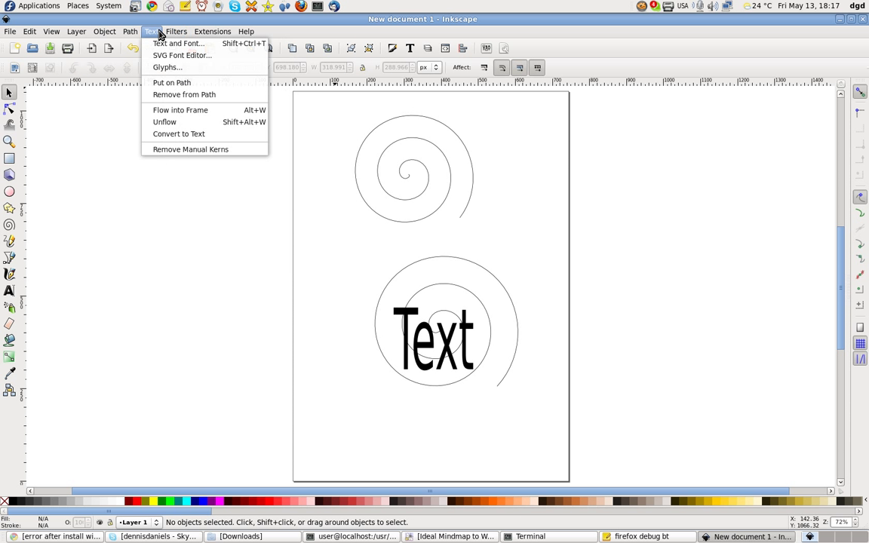
{"action": "left_click", "coordinate": [212, 31]}
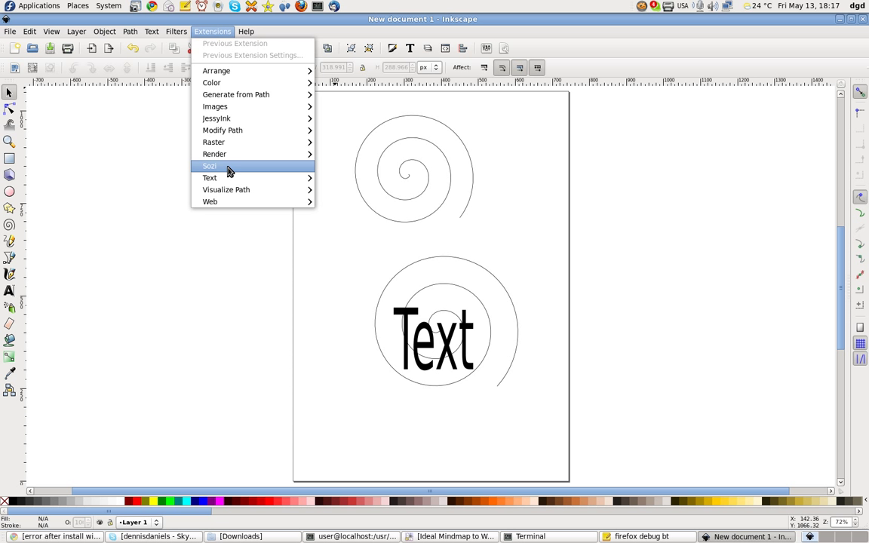
{"action": "left_click", "coordinate": [209, 165]}
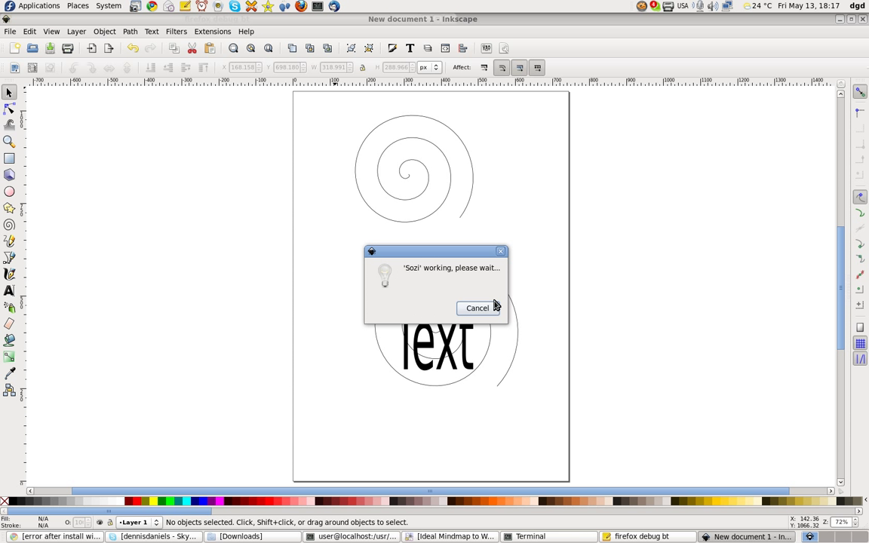
{"action": "left_click", "coordinate": [477, 308]}
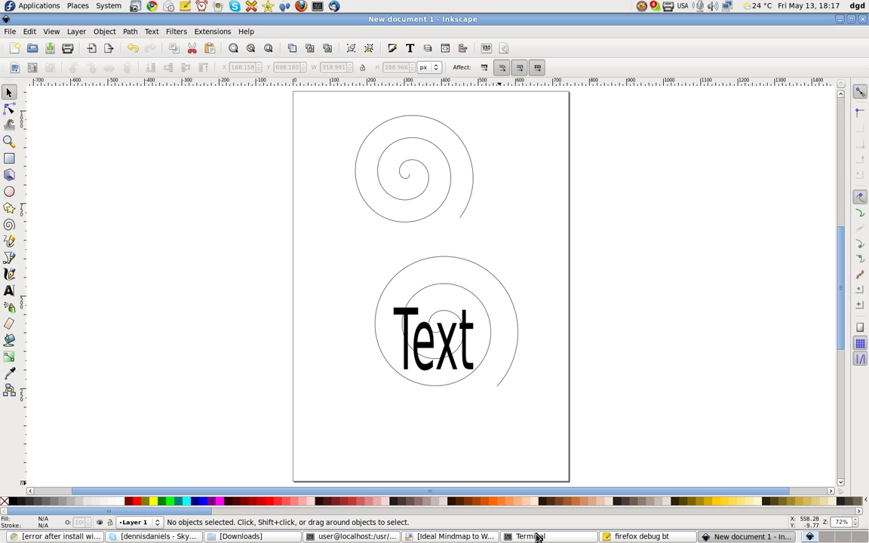
{"action": "left_click", "coordinate": [528, 536]}
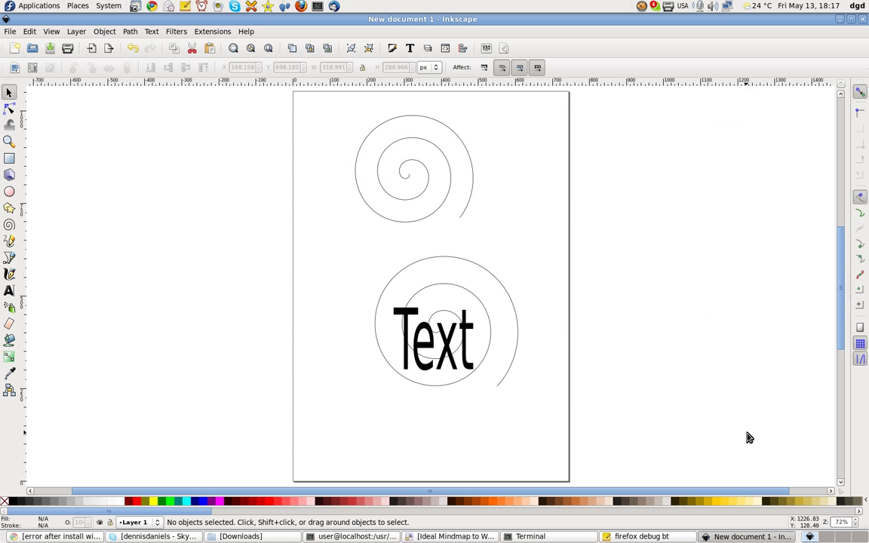
{"action": "mouse_move", "coordinate": [279, 44]}
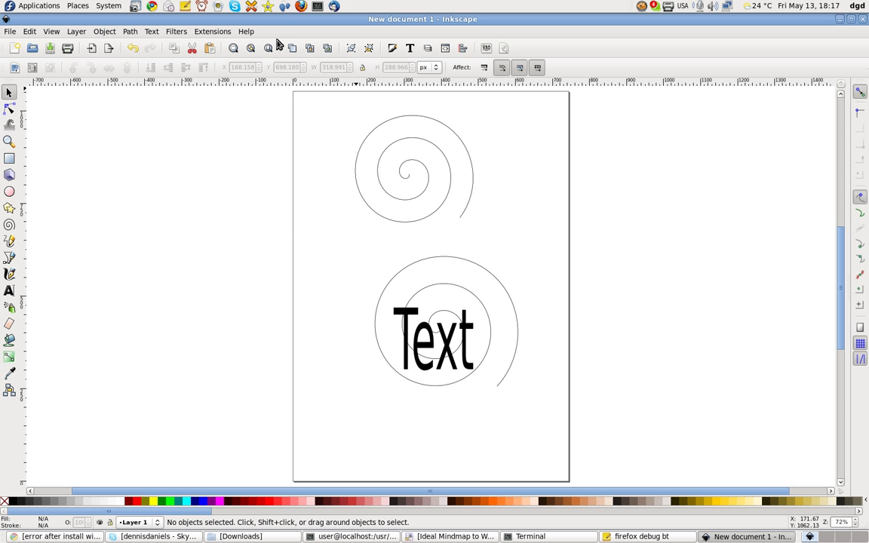
Select the upper spiral and run Extensions > Sozi on it.
{"action": "left_click", "coordinate": [212, 31]}
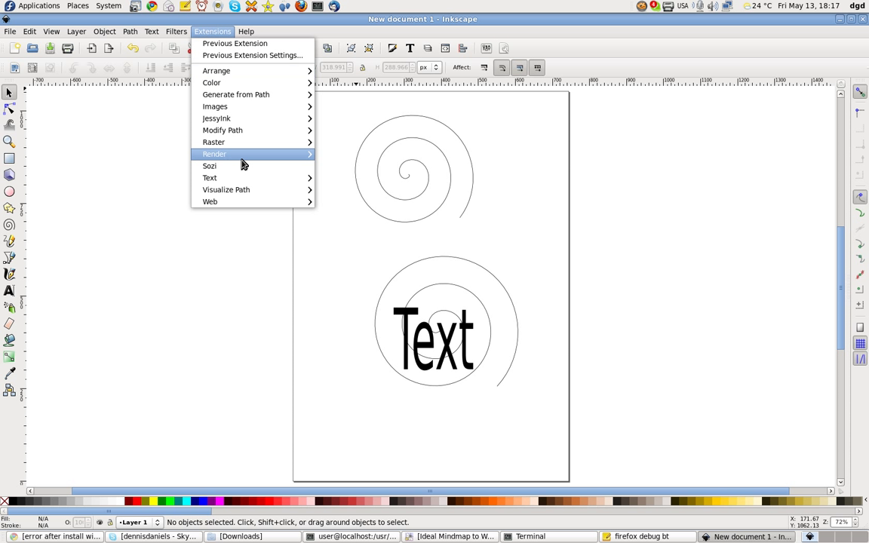
{"action": "mouse_move", "coordinate": [385, 163]}
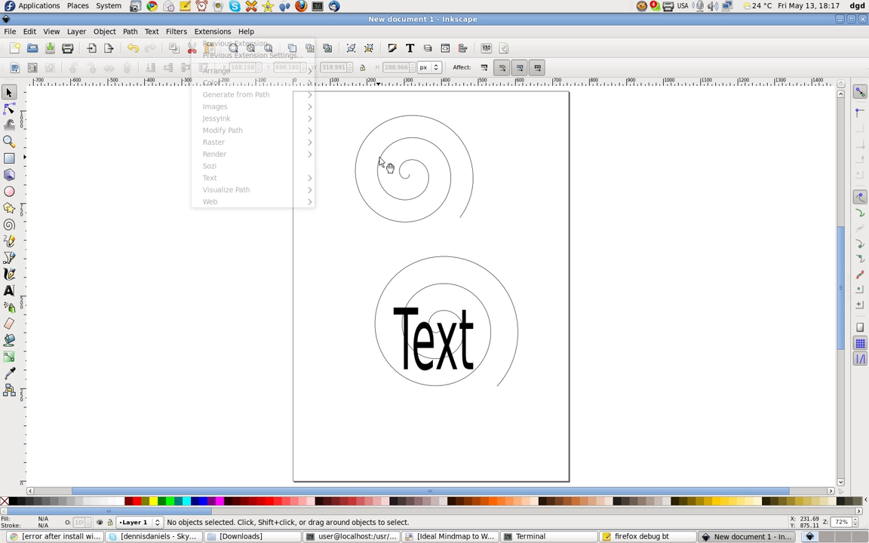
{"action": "left_click", "coordinate": [414, 169]}
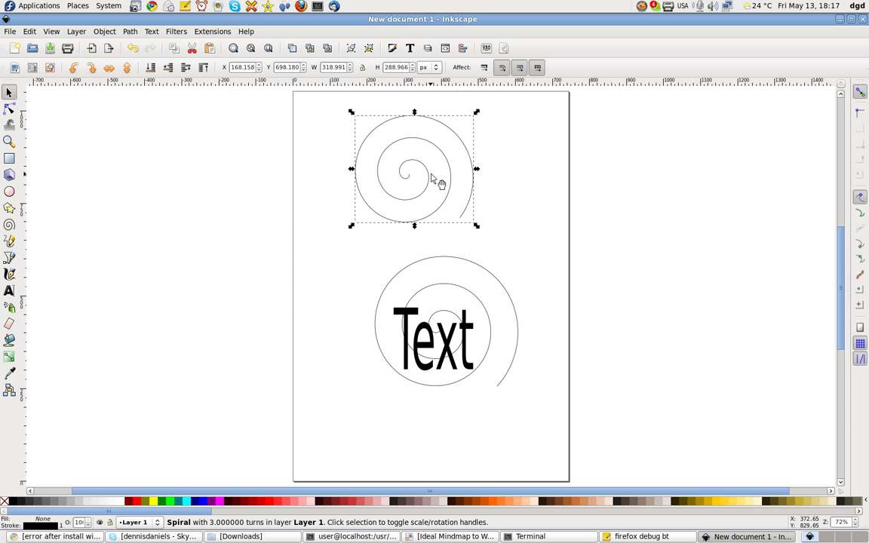
{"action": "left_click", "coordinate": [212, 31]}
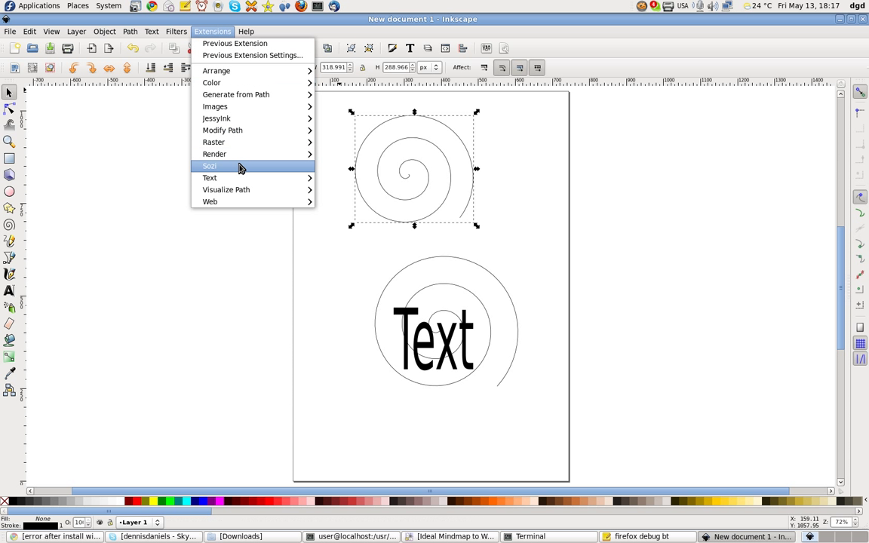
{"action": "left_click", "coordinate": [210, 166]}
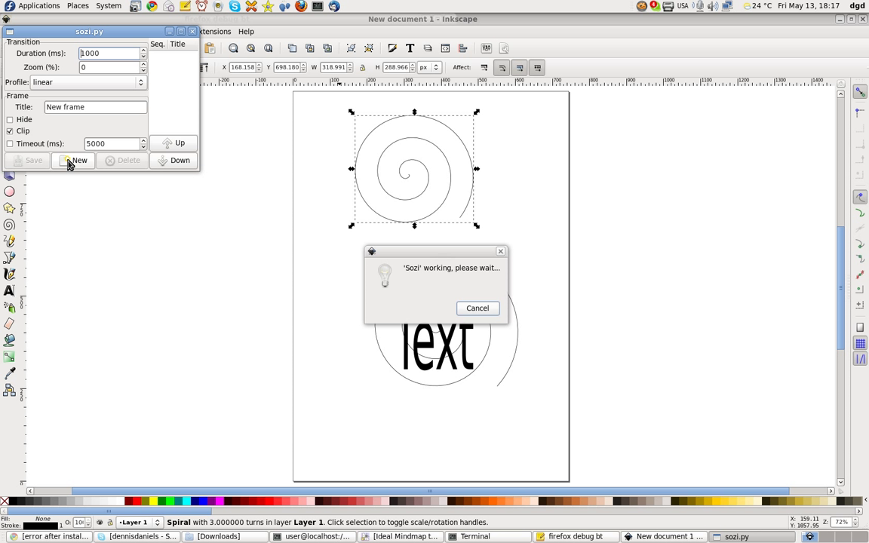
Add a new frame in sozi.py, retitle it 'twirl', and save it.
{"action": "left_click", "coordinate": [78, 160]}
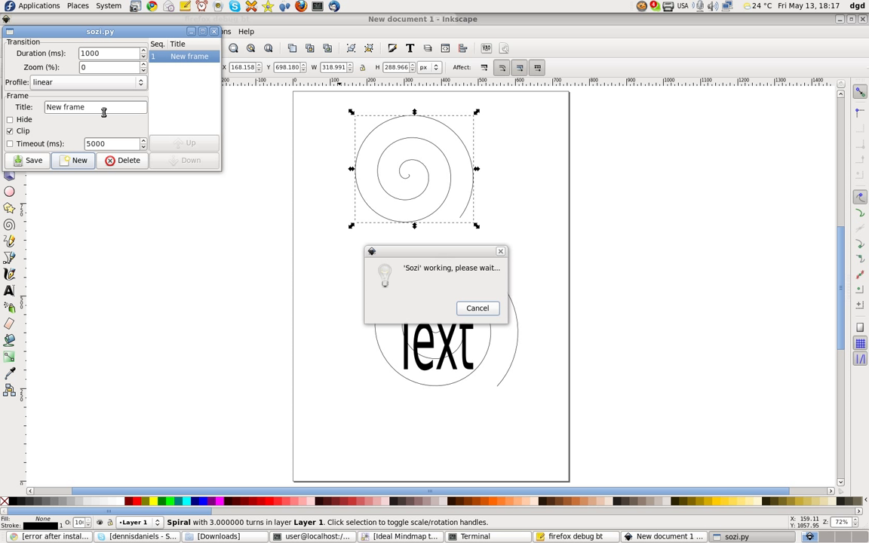
{"action": "triple_click", "coordinate": [95, 106]}
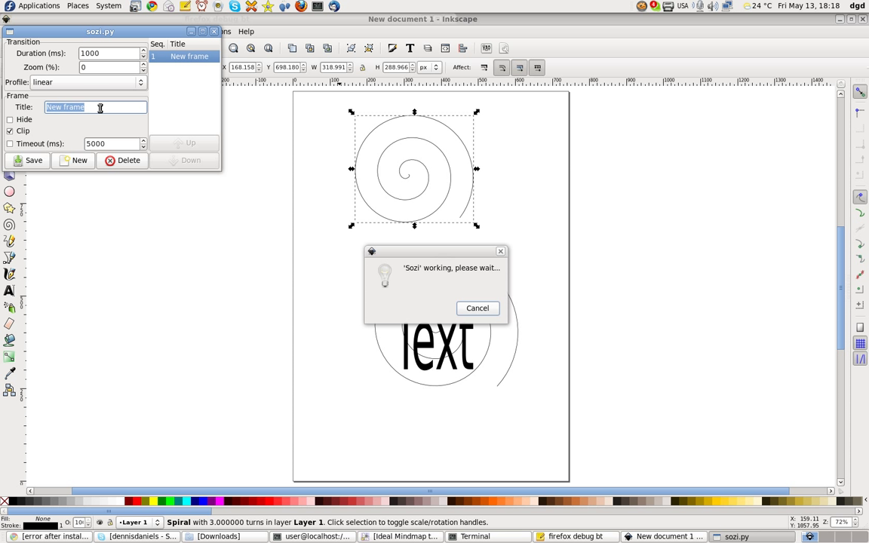
{"action": "type", "text": "tw"}
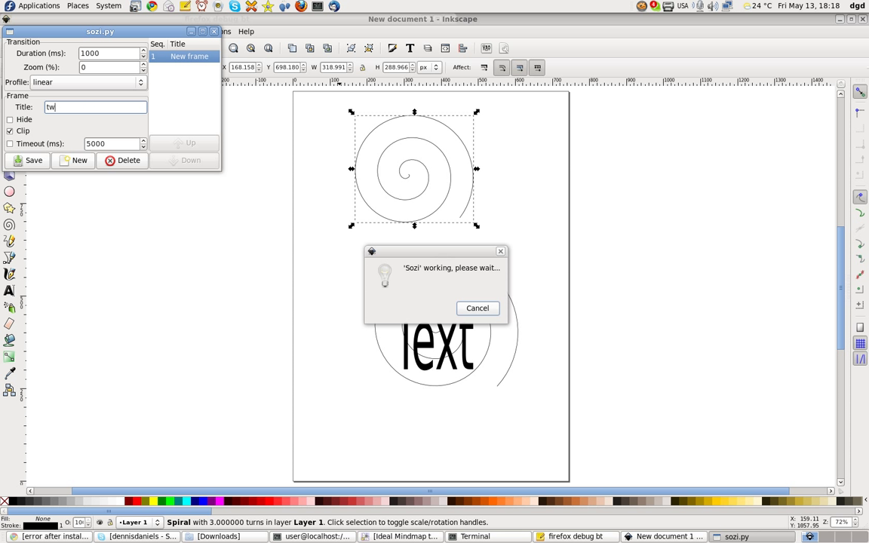
{"action": "left_click", "coordinate": [28, 160]}
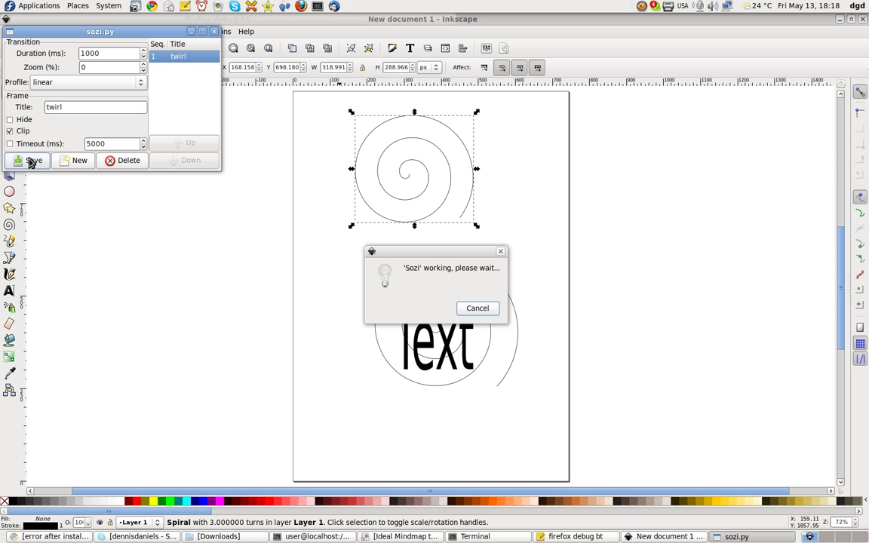
{"action": "mouse_move", "coordinate": [449, 291]}
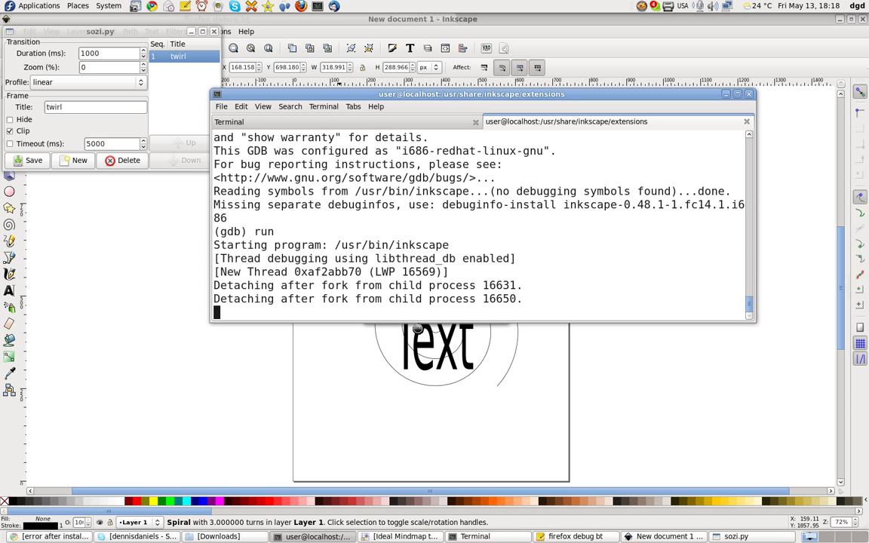
{"action": "mouse_move", "coordinate": [293, 272]}
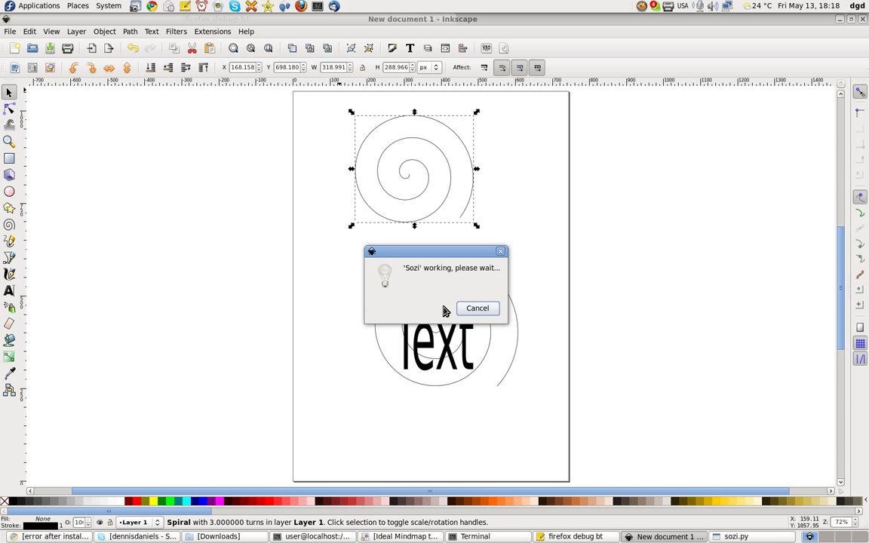
{"action": "mouse_move", "coordinate": [497, 291]}
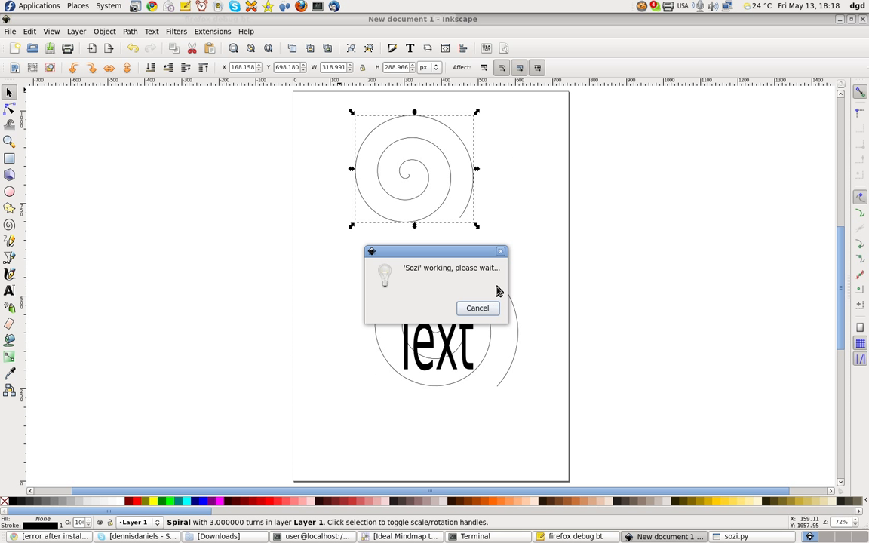
{"action": "mouse_move", "coordinate": [483, 294]}
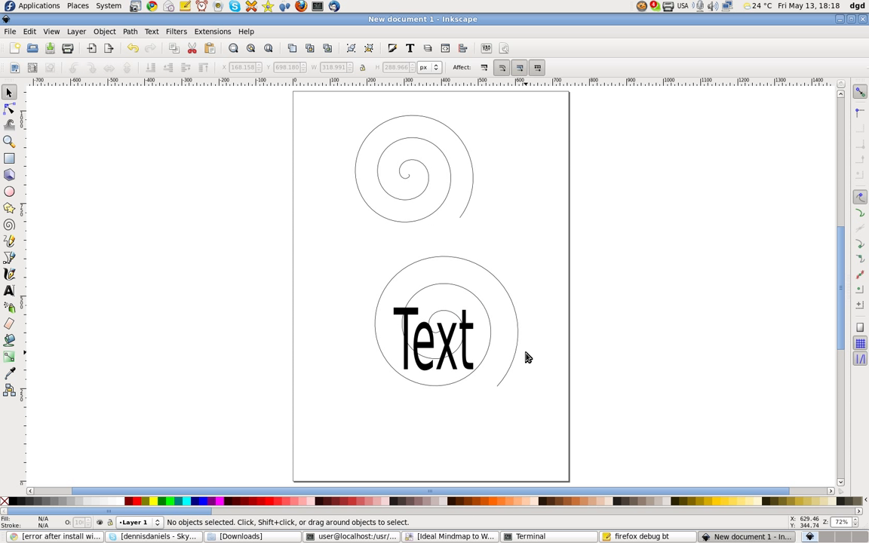
{"action": "mouse_move", "coordinate": [449, 326]}
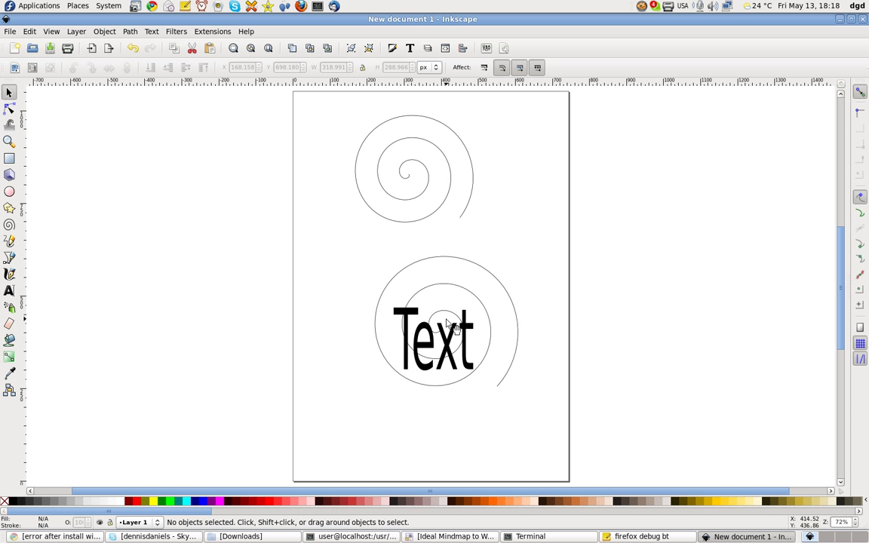
{"action": "mouse_move", "coordinate": [424, 282]}
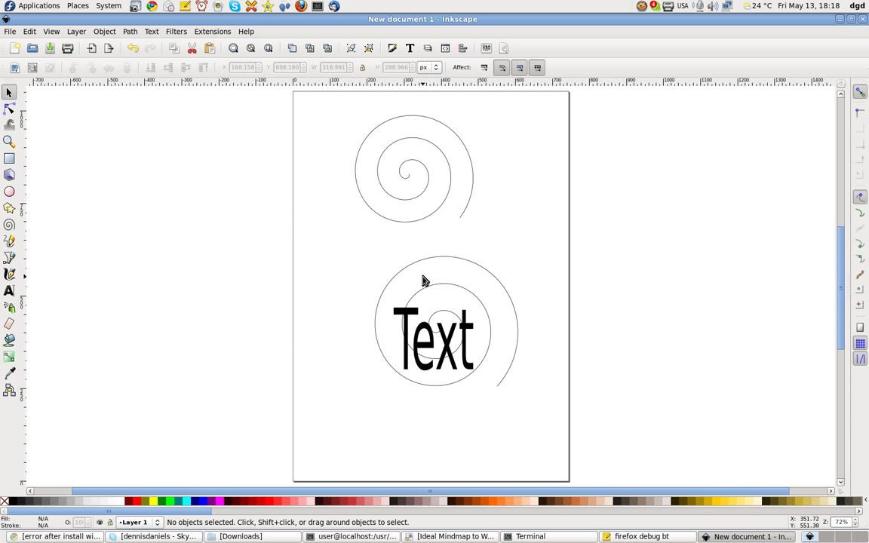
{"action": "mouse_move", "coordinate": [611, 537]}
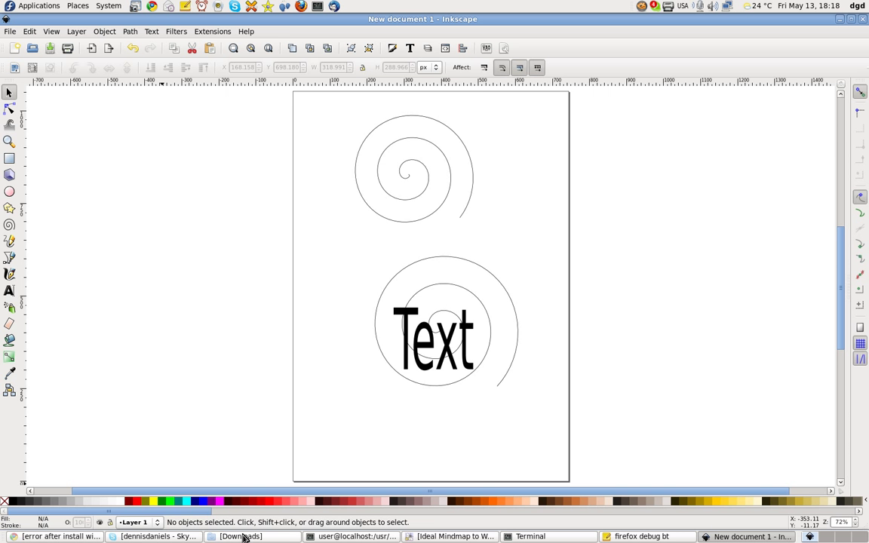
Switch to the Freeplane 'Ideal Mindmap to Web Presentation Tool' window via the taskbar.
{"action": "left_click", "coordinate": [452, 536]}
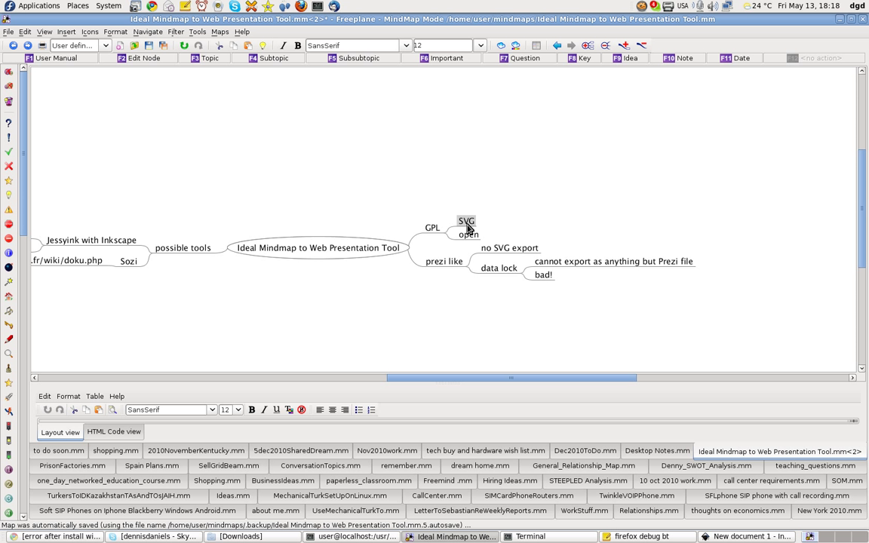
Select the 'Jessyink with Inkscape' node, then the Sozi link node under possible tools.
{"action": "left_click", "coordinate": [317, 247]}
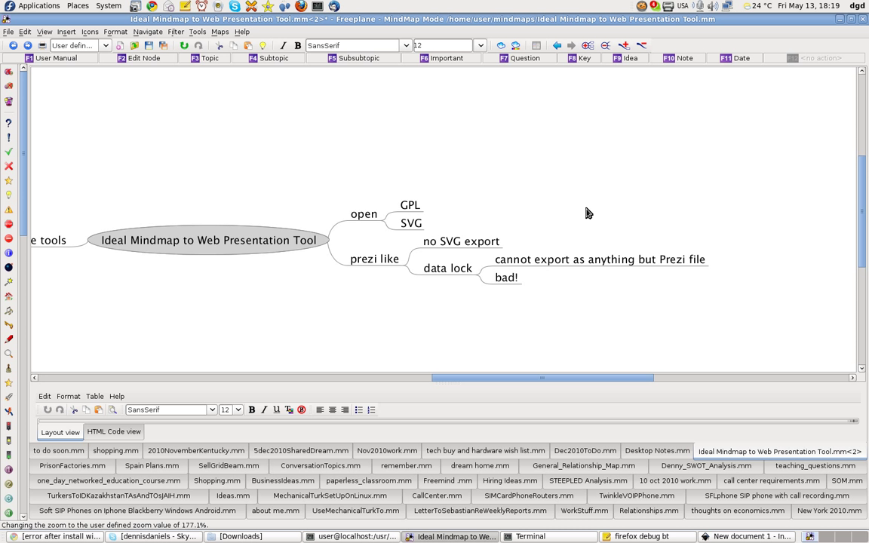
{"action": "mouse_move", "coordinate": [214, 209]}
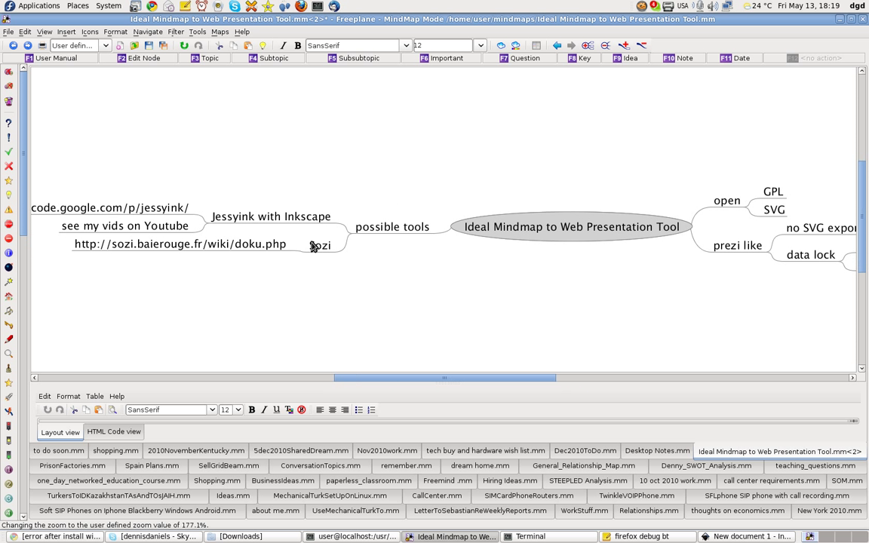
{"action": "left_click", "coordinate": [270, 216]}
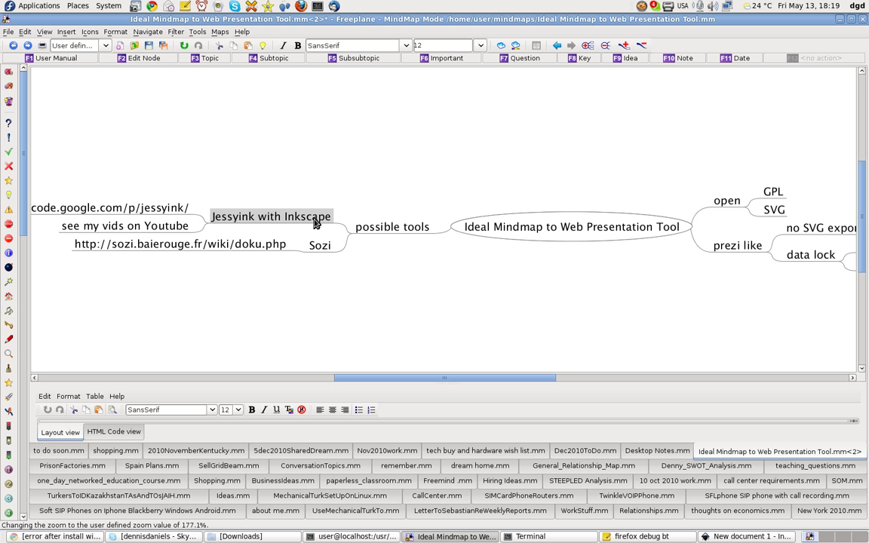
{"action": "left_click", "coordinate": [319, 245]}
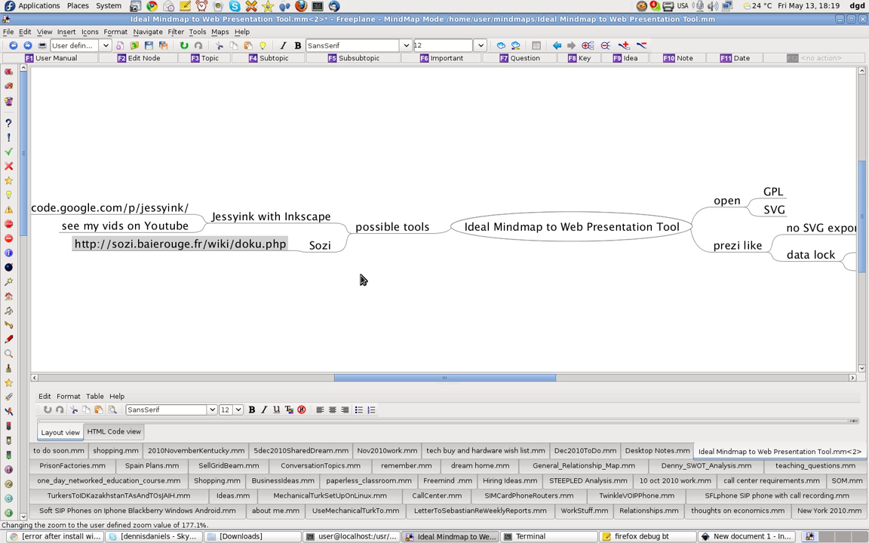
Type 'having troubles too.' into the new node beside the Sozi link.
{"action": "type", "text": "having"}
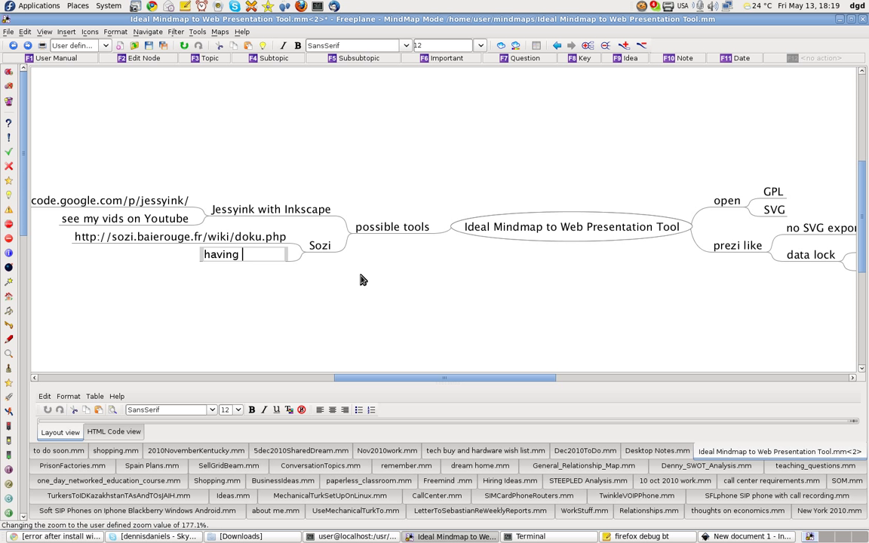
{"action": "type", "text": "trouble"}
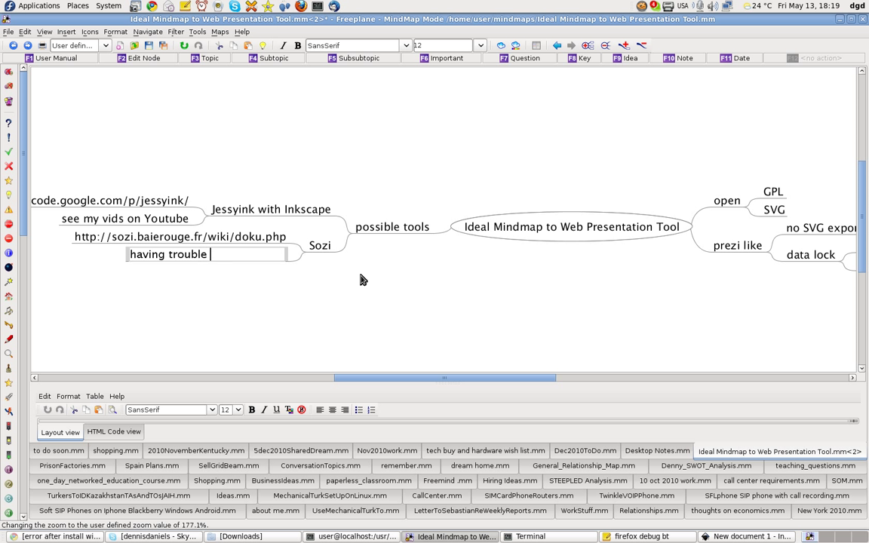
{"action": "type", "text": "s too."}
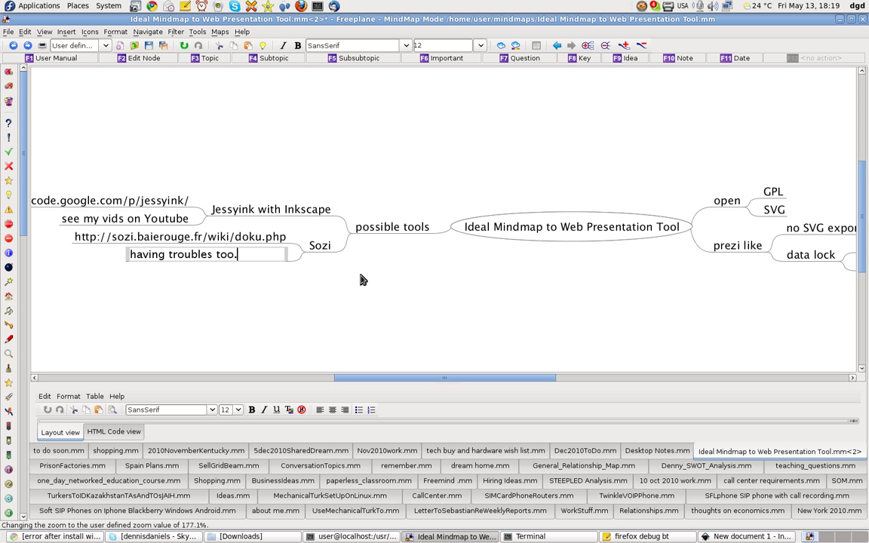